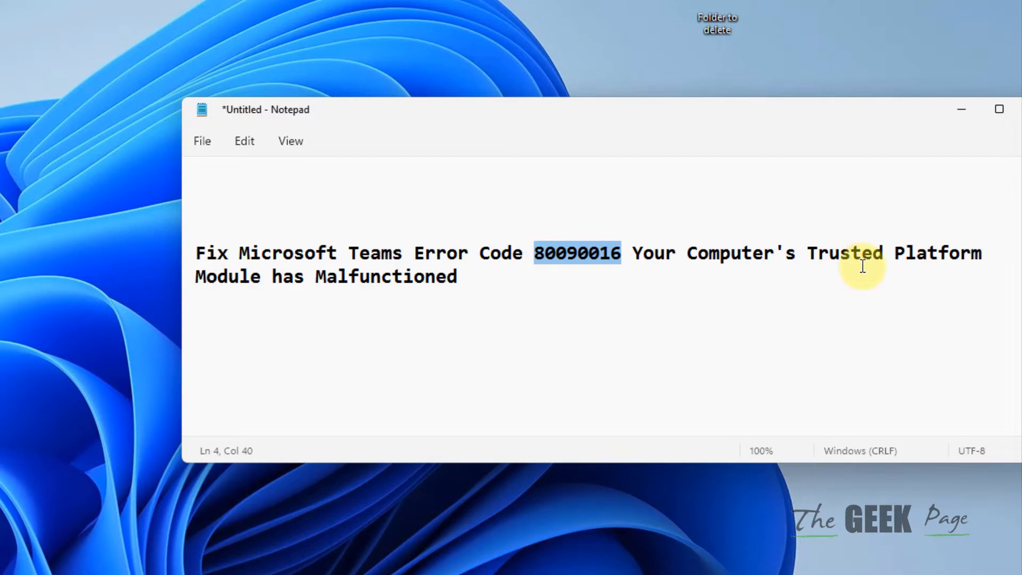
mouse_move(921, 211)
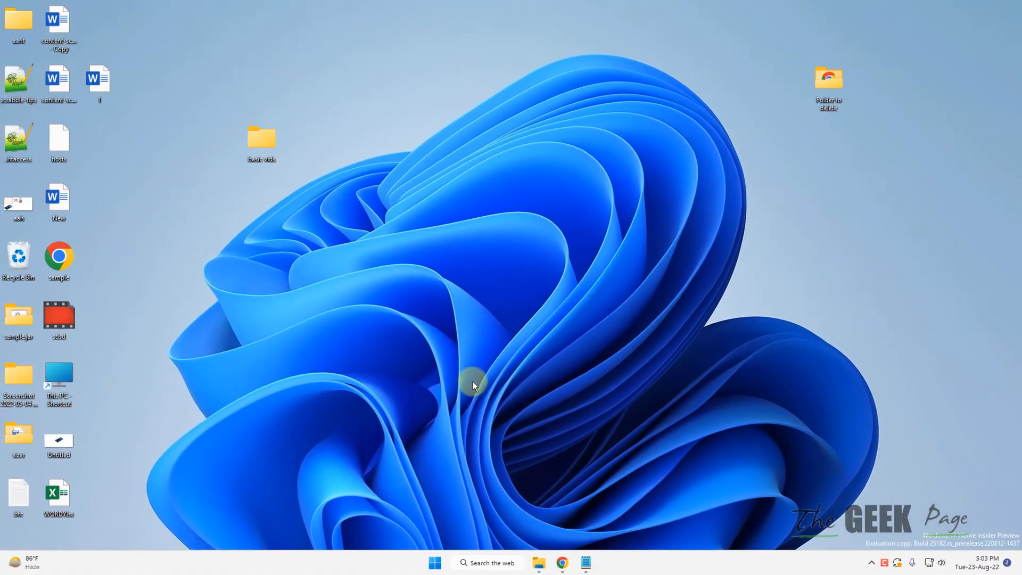
mouse_move(485, 439)
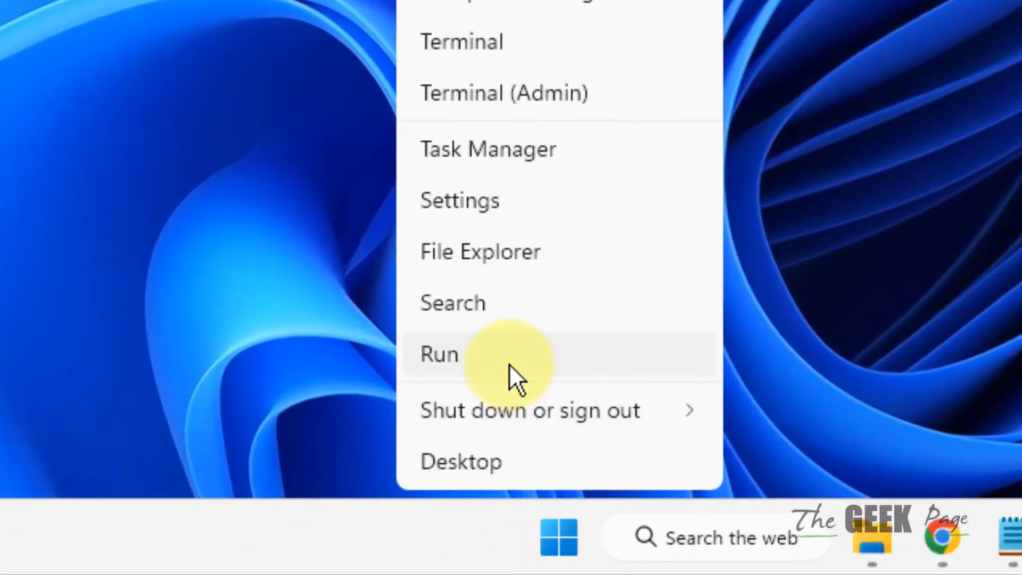
- Launch %localappdata% from the Run dialog to show the local app data folder
click(437, 353)
text(%local)
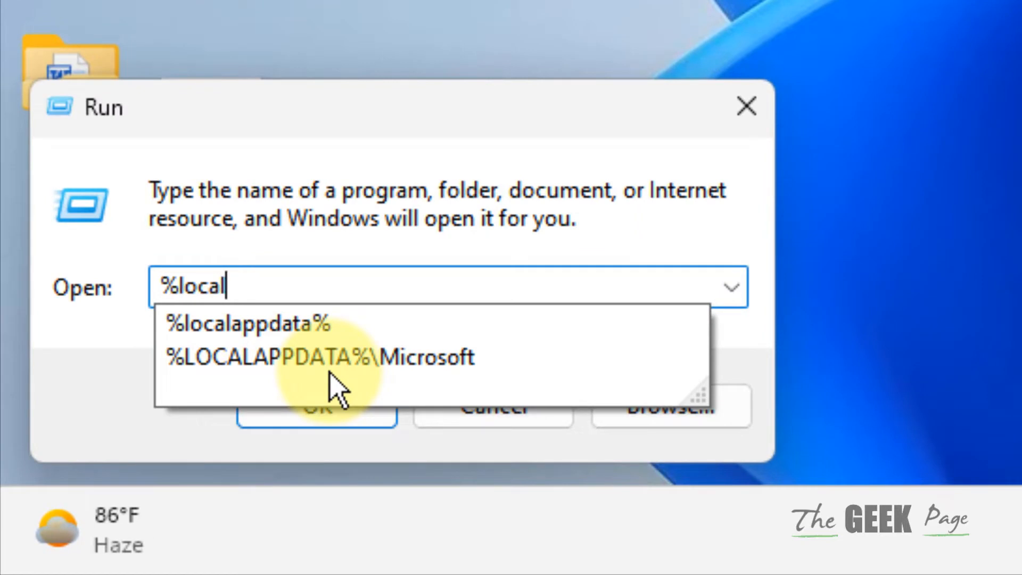
text(appdata%)
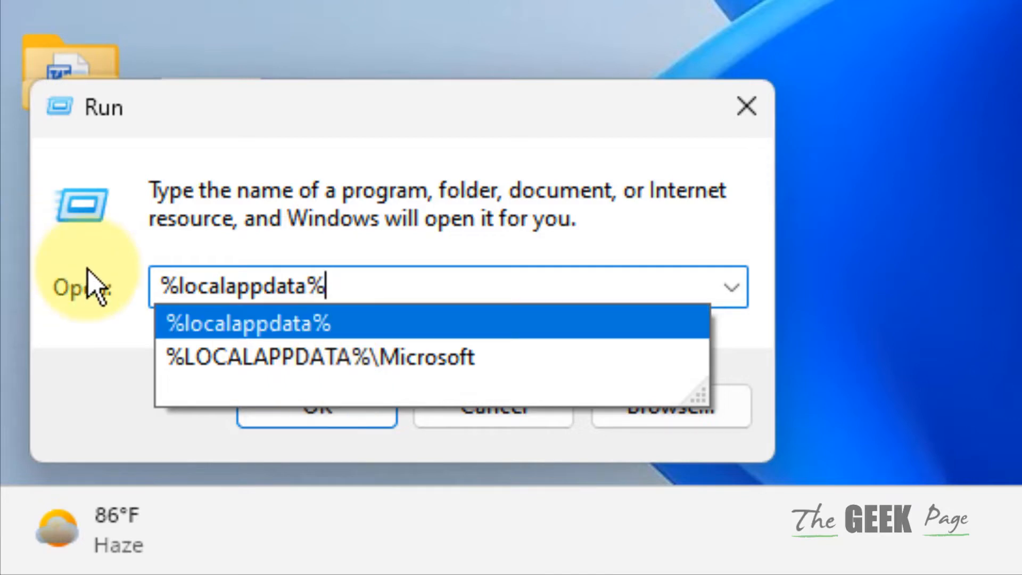
click(316, 404)
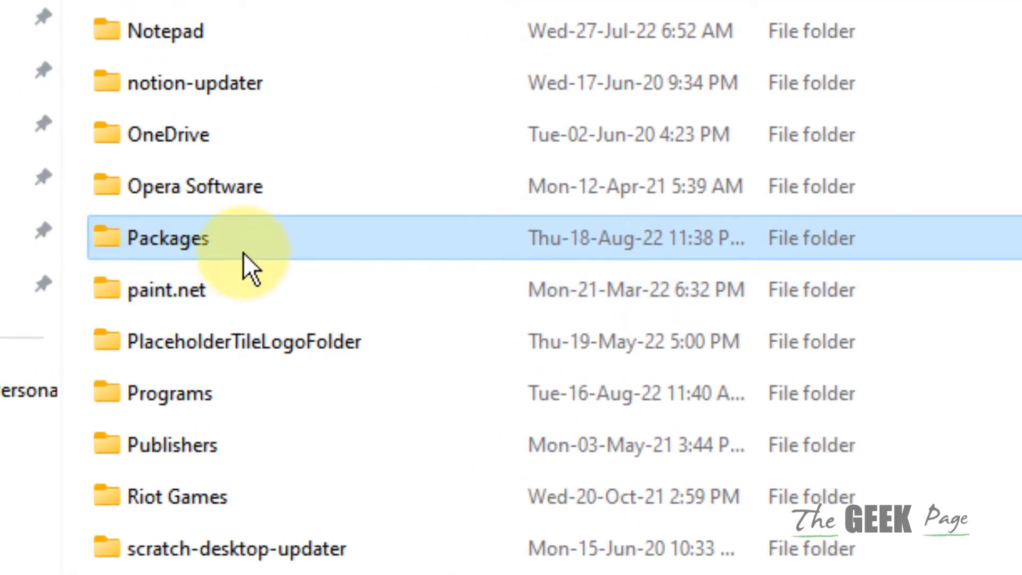
- Inside Packages, select the Microsoft.AAD.BrokerPlugin_cw5n1h2txyewy folder
double_click(168, 238)
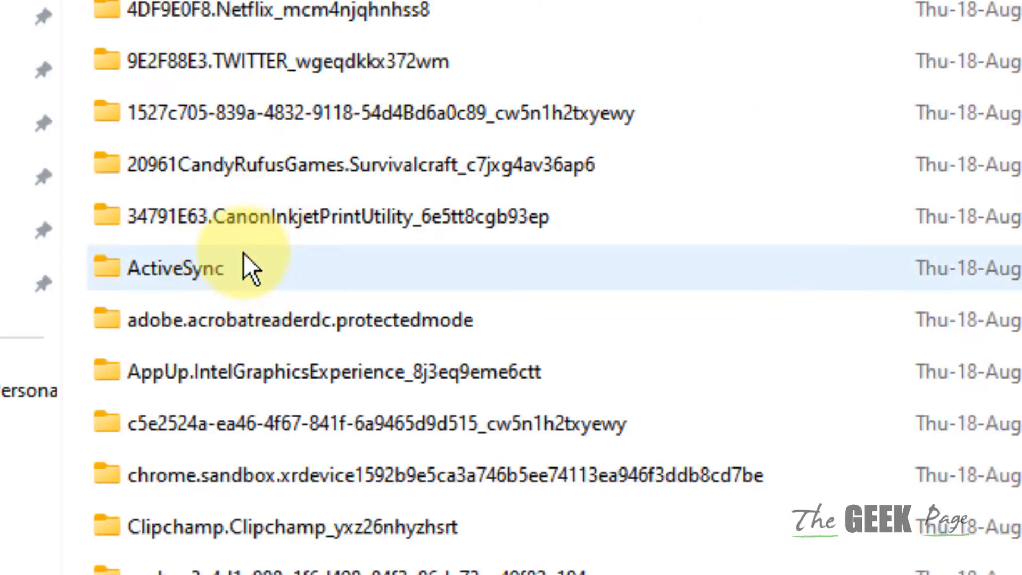
scroll(down, 3)
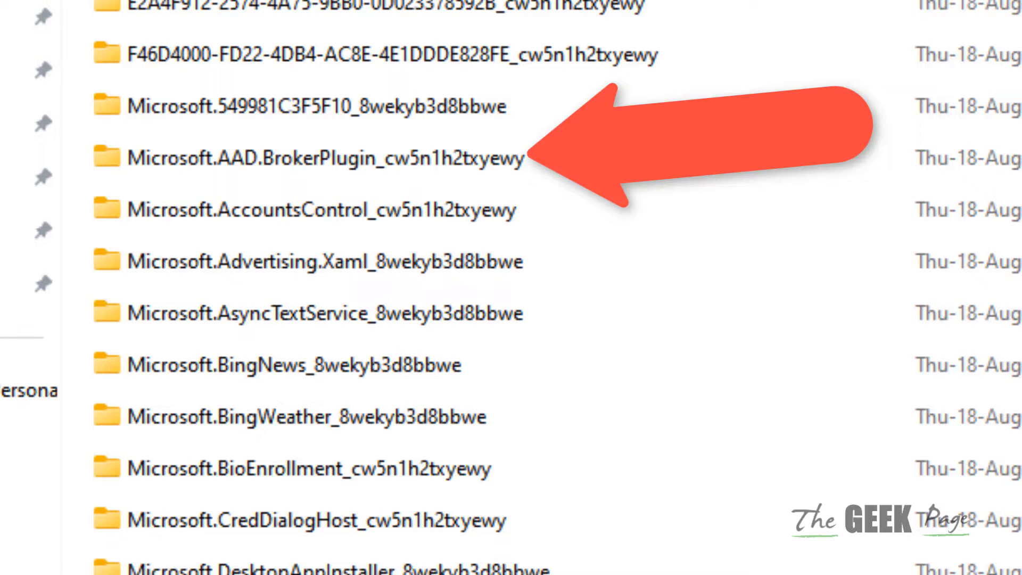
click(290, 520)
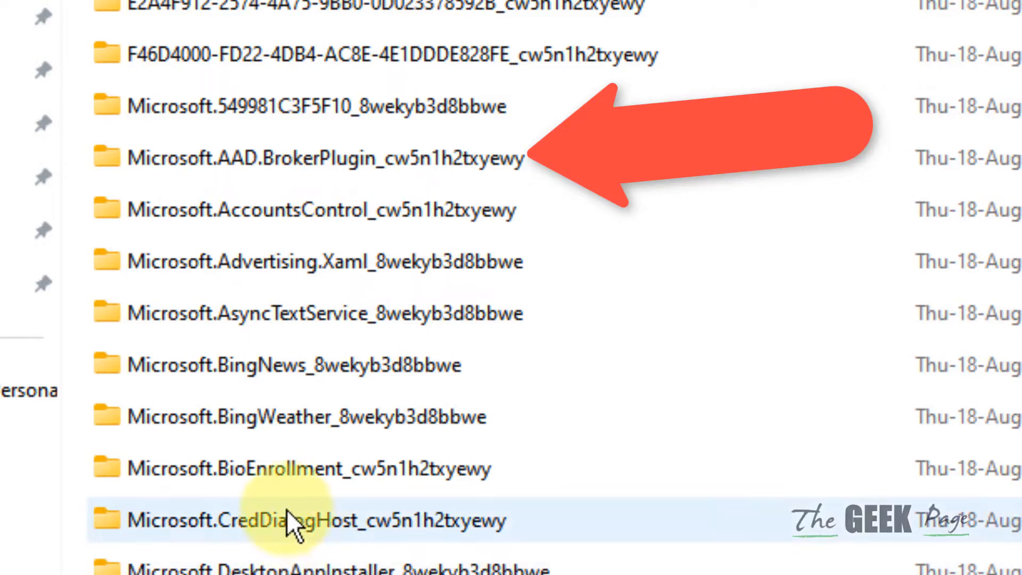
click(325, 157)
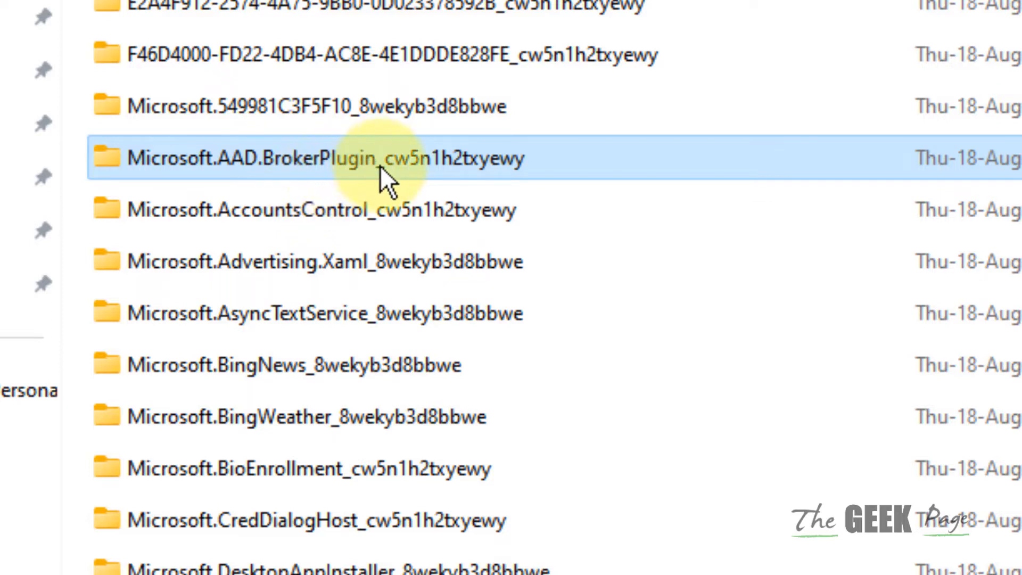
mouse_move(137, 176)
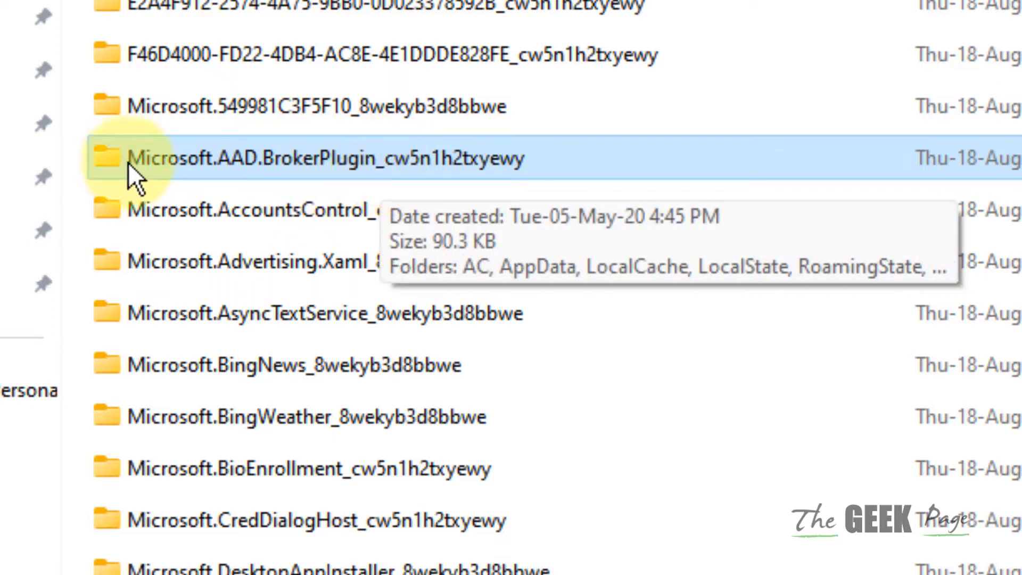
mouse_move(362, 176)
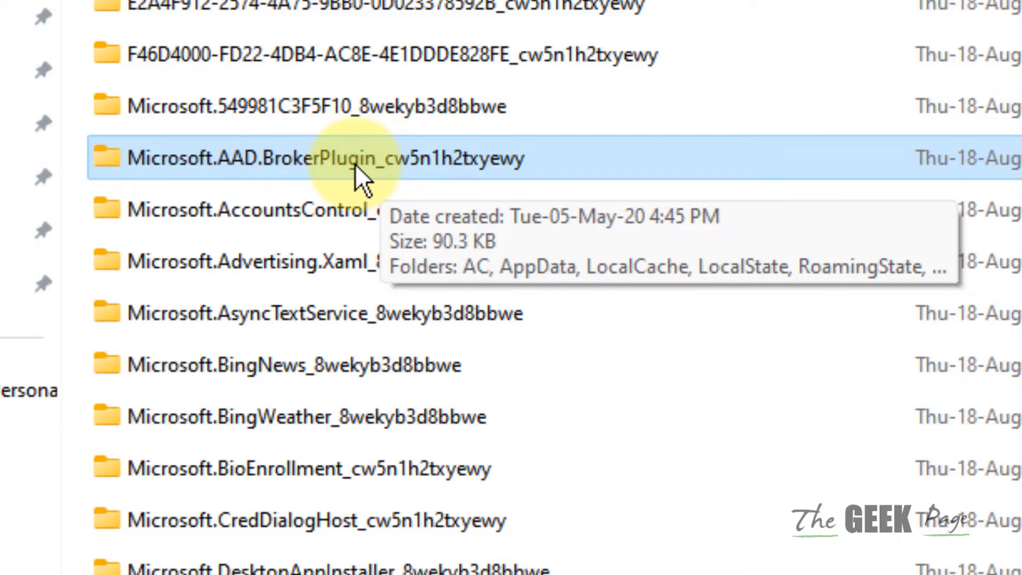
- Copy the Microsoft.AAD.BrokerPlugin folder as a backup before deleting the original
right_click(359, 157)
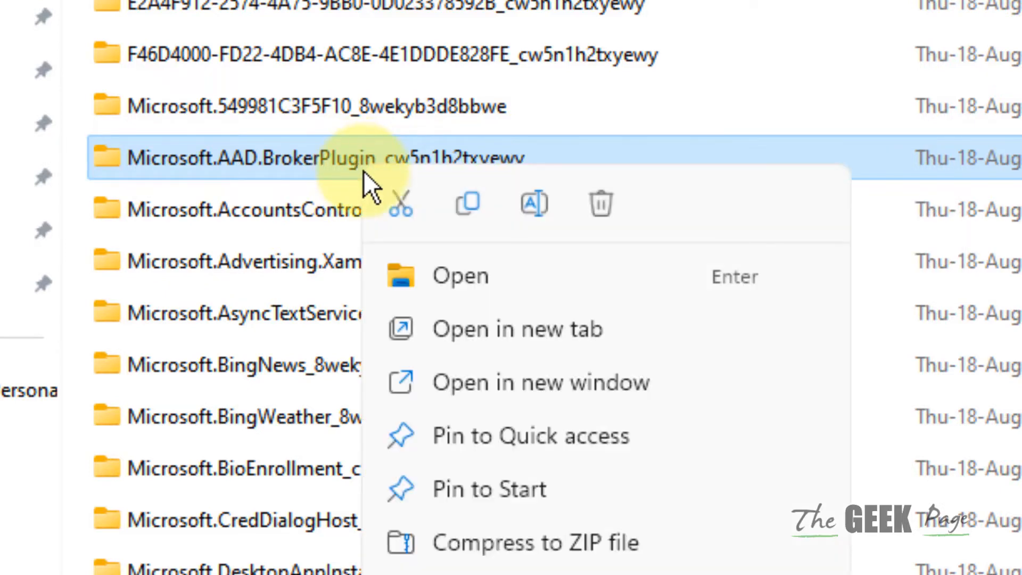
mouse_move(466, 204)
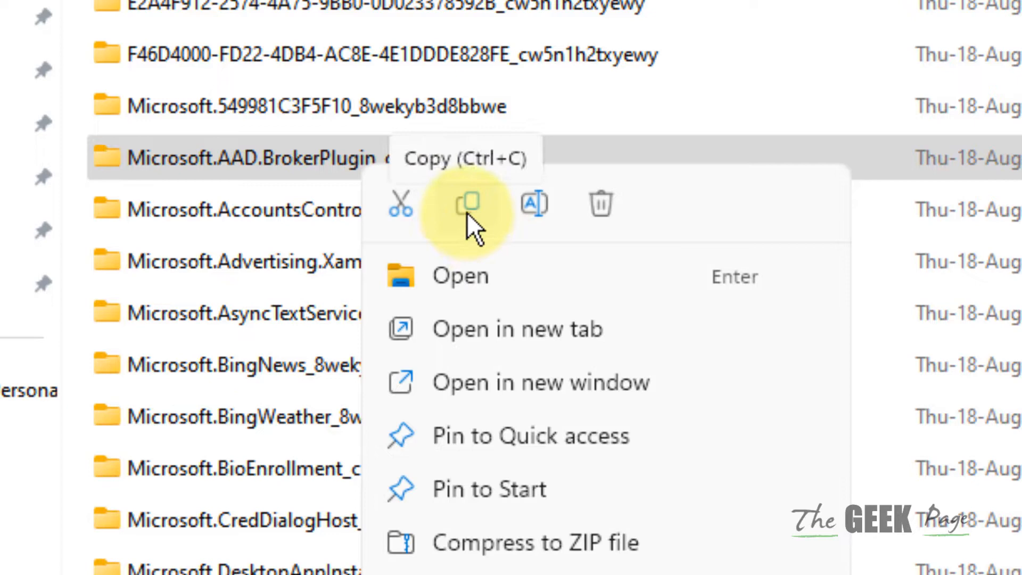
click(466, 204)
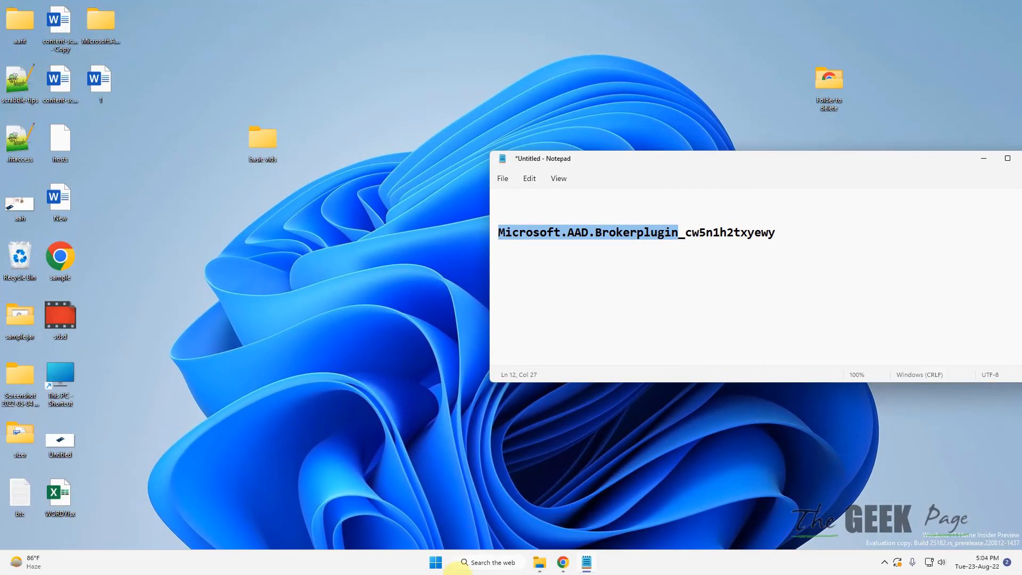
- Search for 'control Panel' from the taskbar and launch it
text(opera Browser)
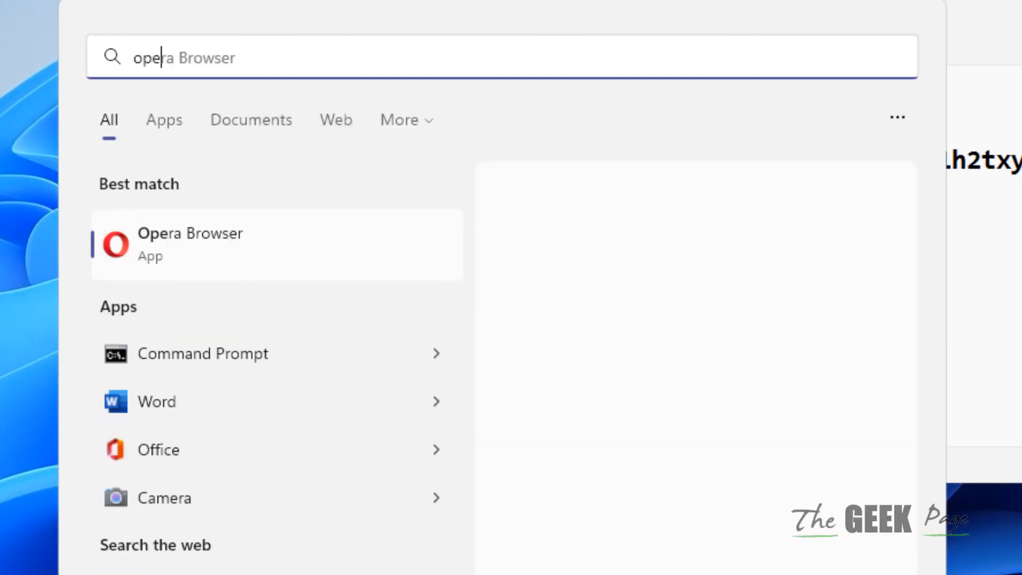
text(control Panel)
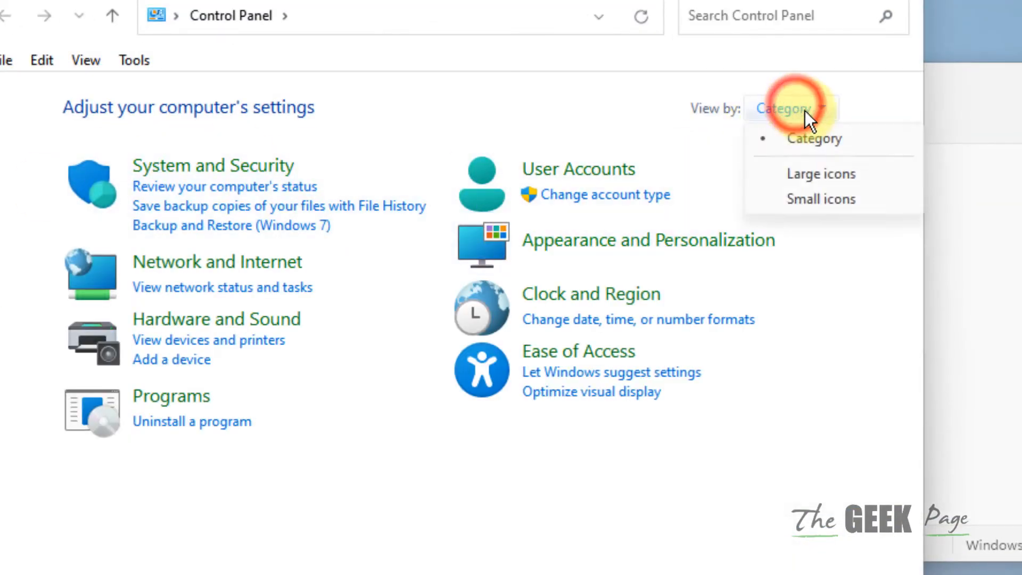
- Go through User Accounts to Credential Manager and show the Windows Credentials list
click(576, 168)
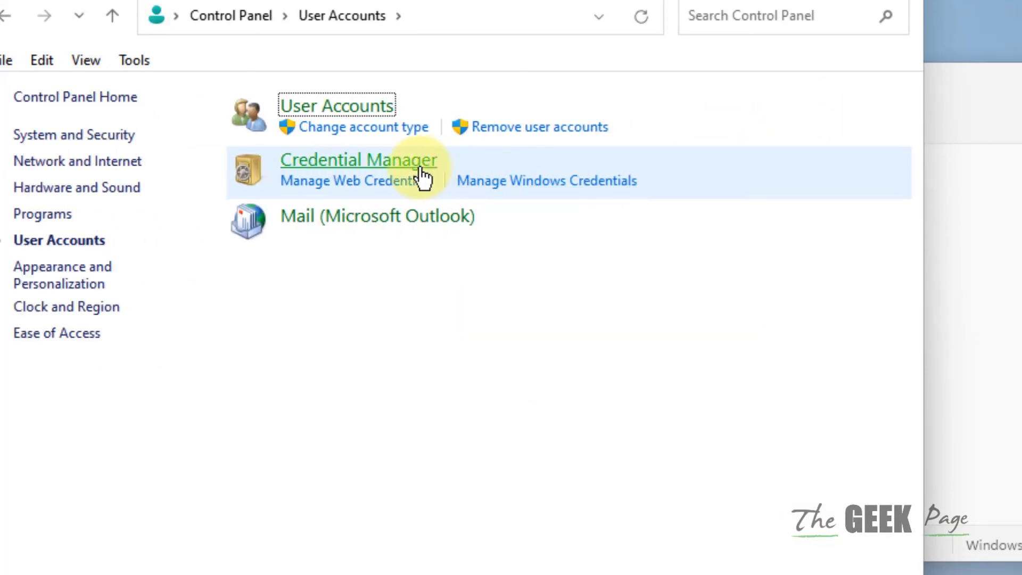
click(358, 158)
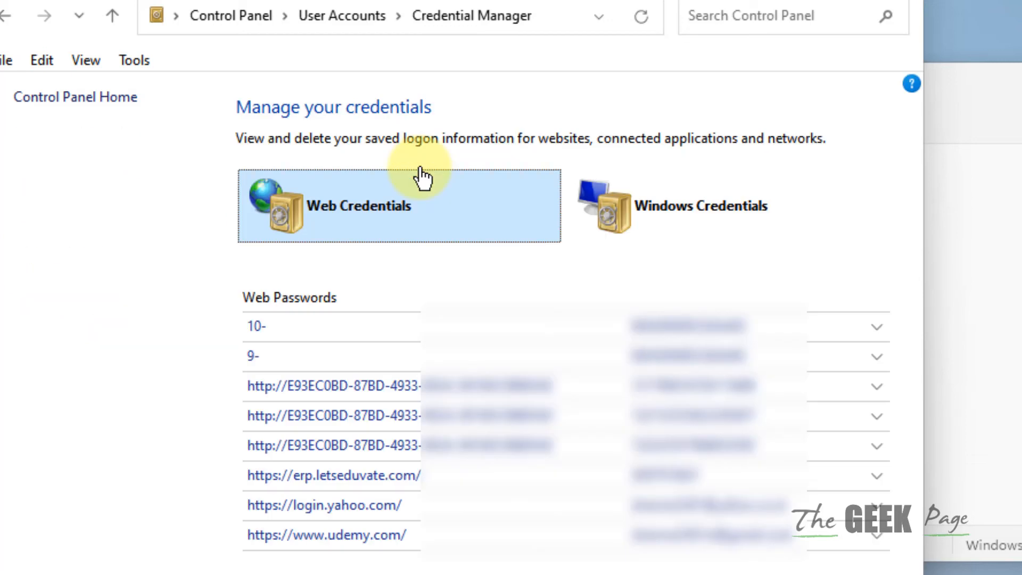
click(701, 205)
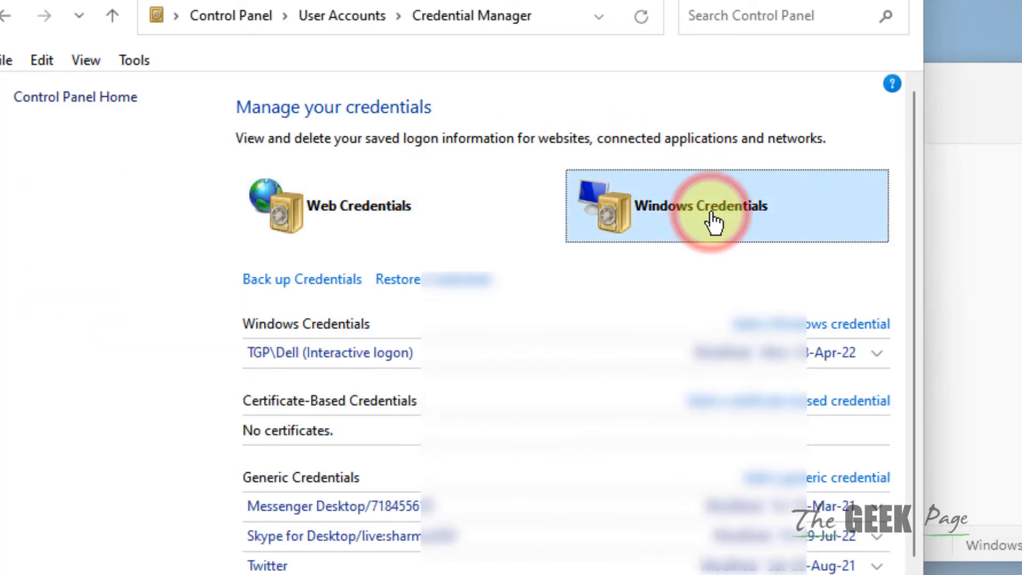